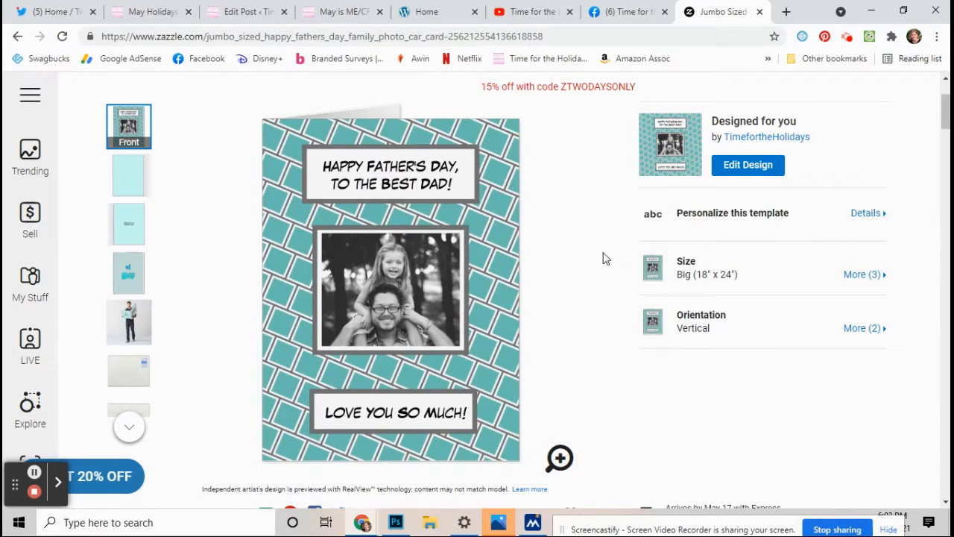
pyautogui.moveTo(611, 232)
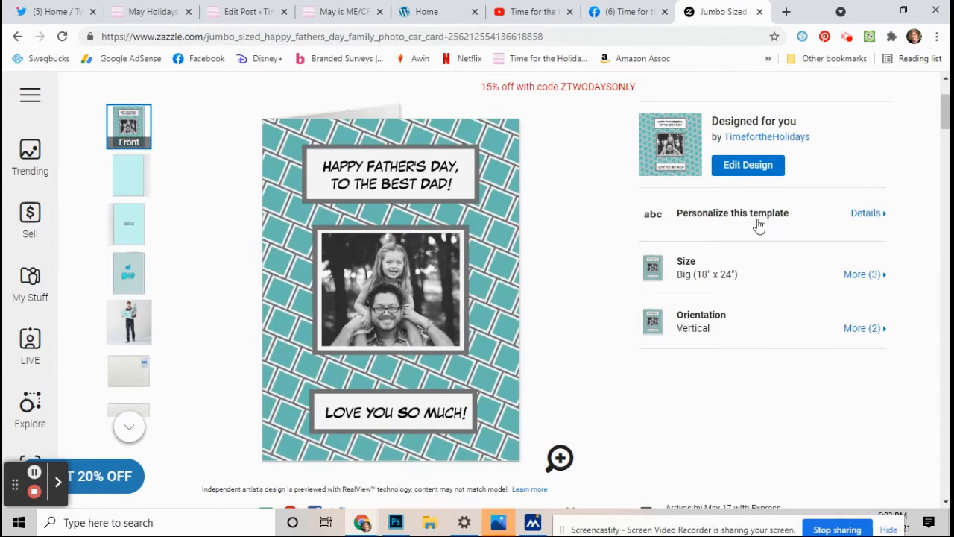
# - Open 'Personalize this template' to show the card's three text lines and photo
pyautogui.click(732, 212)
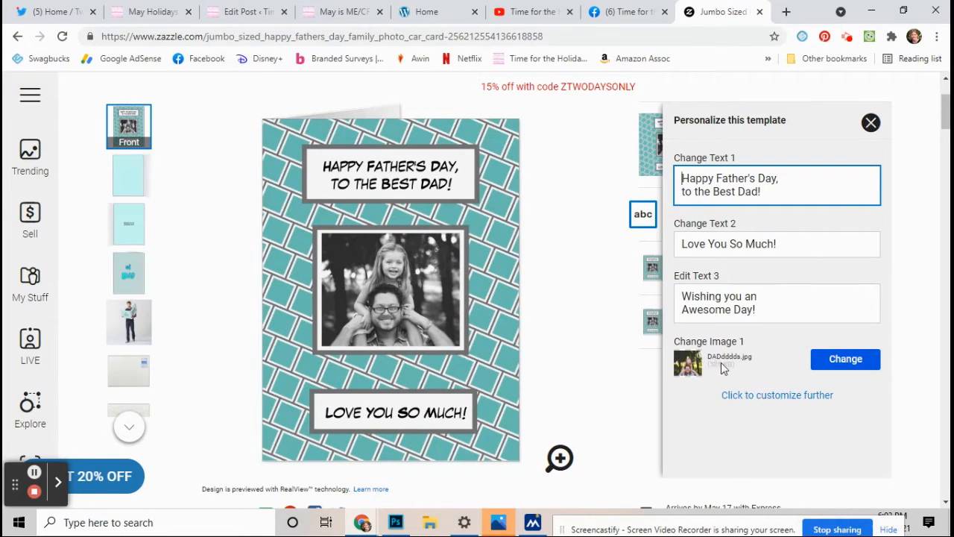
pyautogui.moveTo(810, 373)
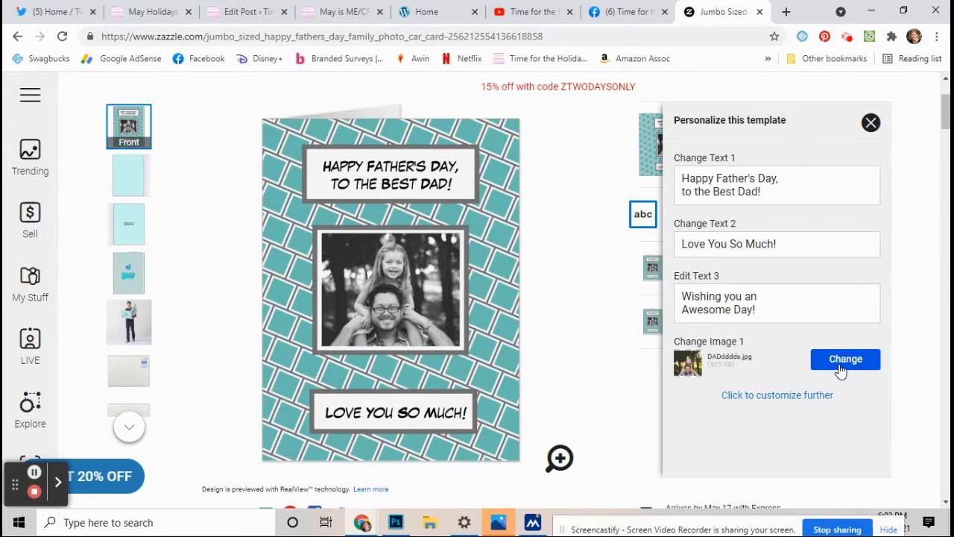
# - Open the image library to swap Image 1 for daddy.jpg
pyautogui.click(846, 358)
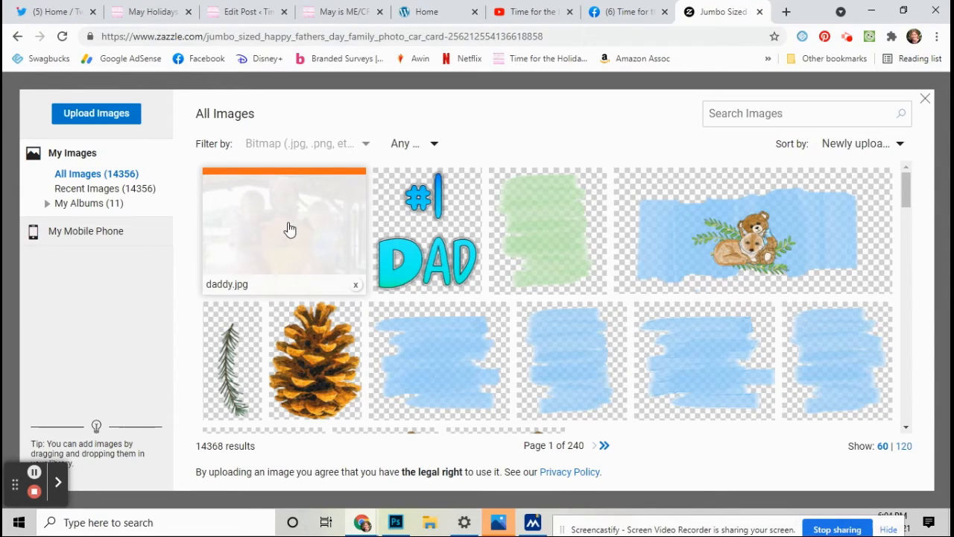
pyautogui.moveTo(297, 239)
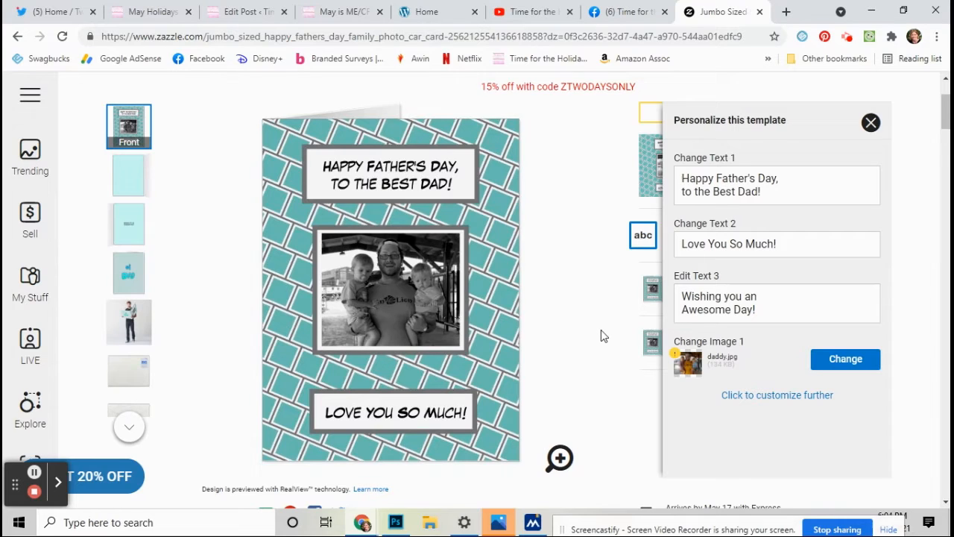
pyautogui.moveTo(588, 329)
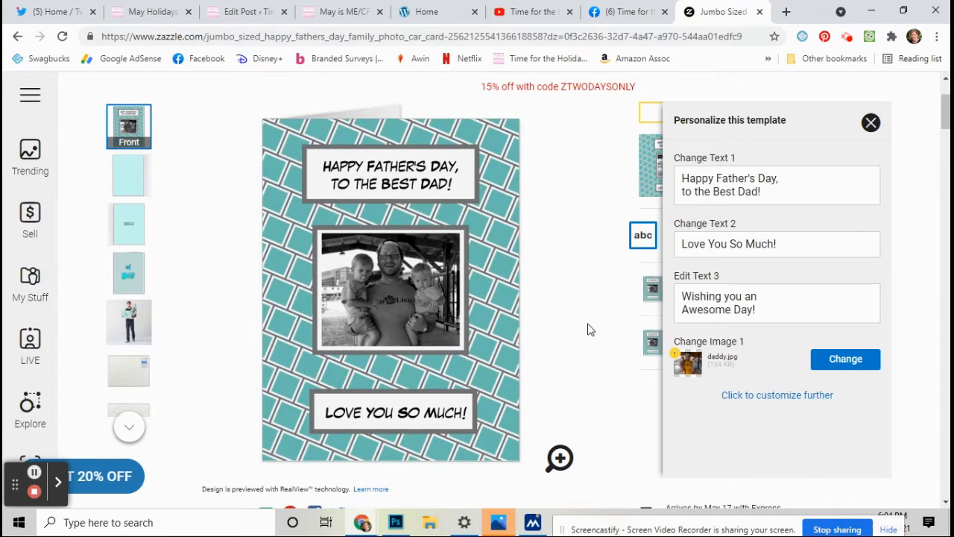
pyautogui.moveTo(582, 327)
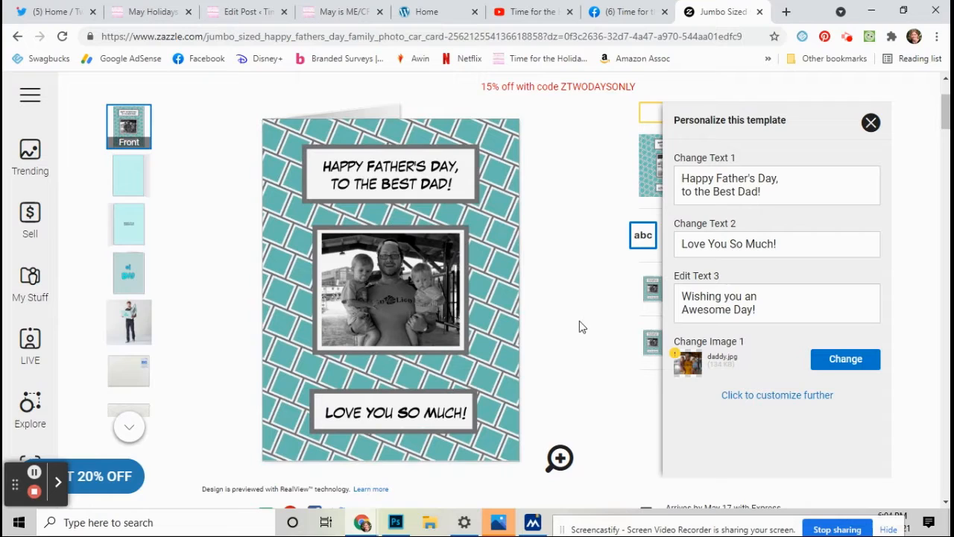
pyautogui.moveTo(399, 340)
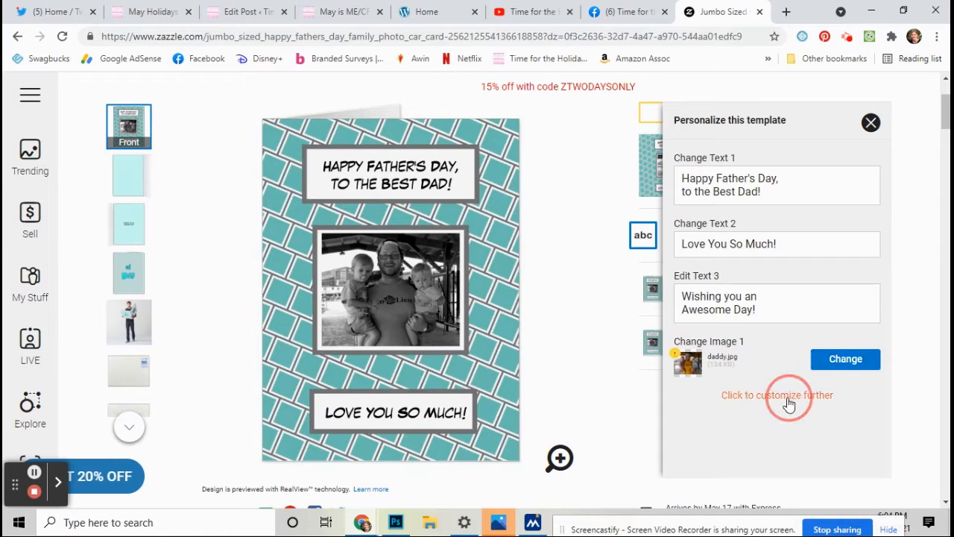
# - Apply the Black & White filter to the daddy.jpg photo and save the design
pyautogui.click(777, 395)
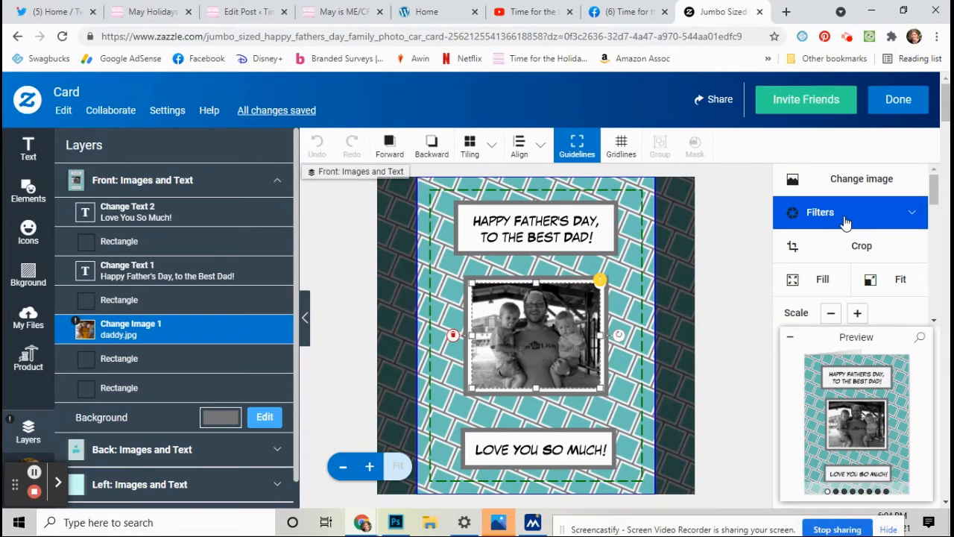
pyautogui.moveTo(847, 223)
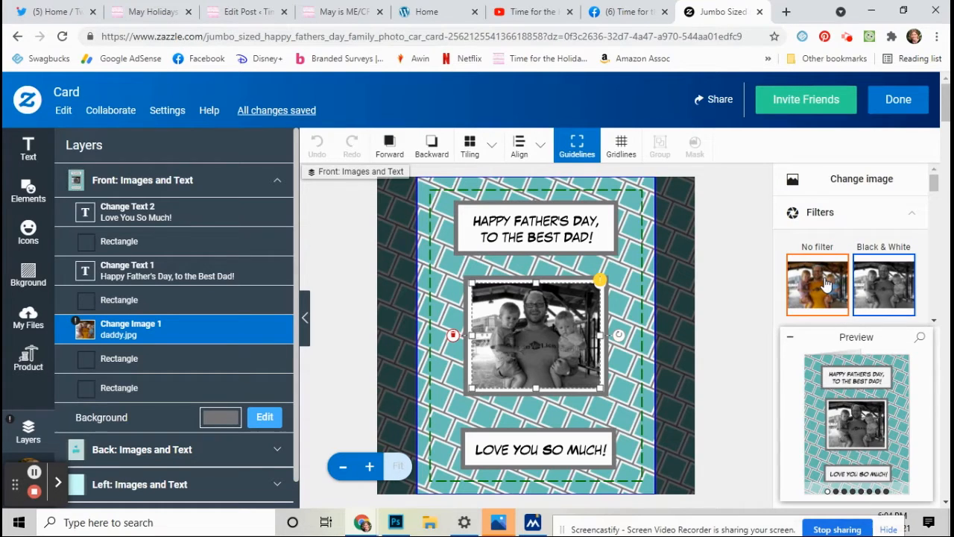
pyautogui.click(817, 285)
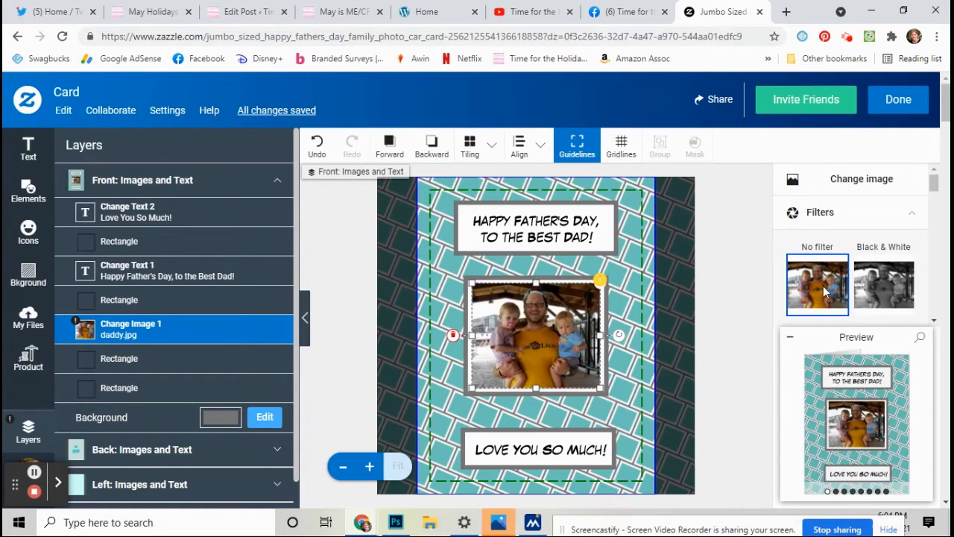
pyautogui.click(883, 285)
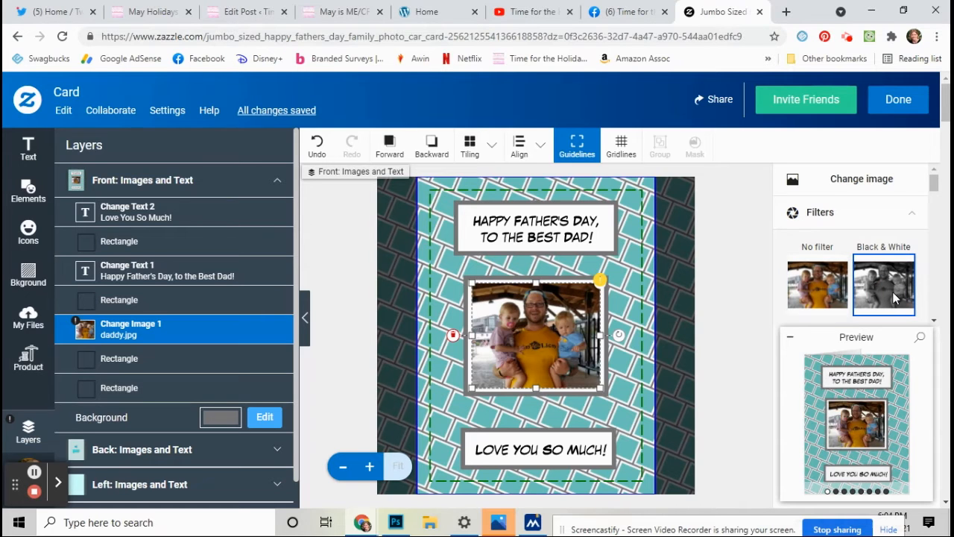
pyautogui.click(883, 284)
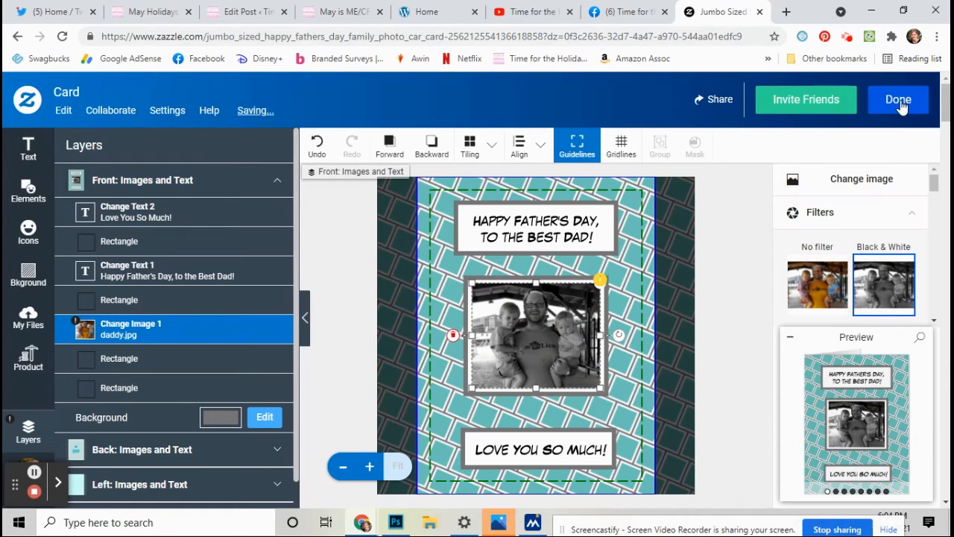
pyautogui.click(899, 99)
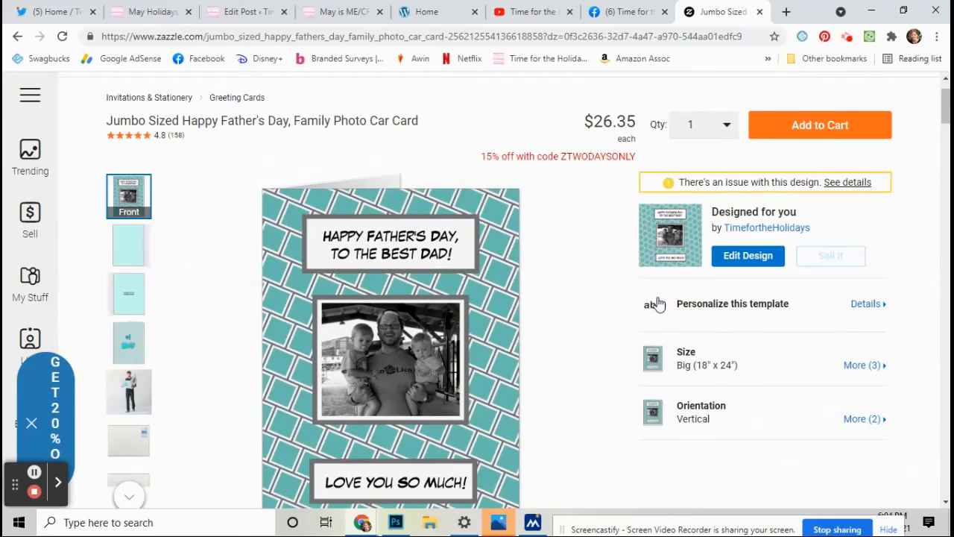
pyautogui.moveTo(595, 301)
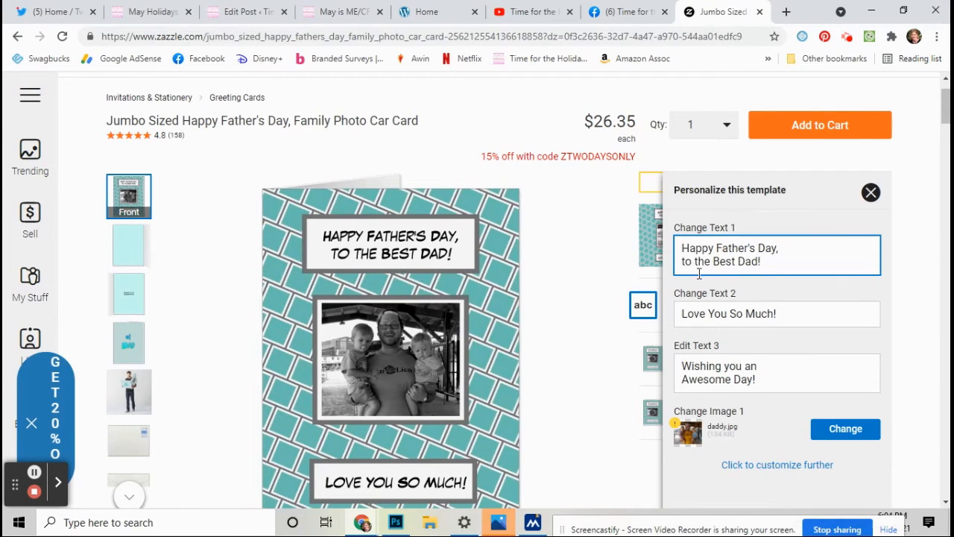
# - Change the greetings to 'Have a Great Father's Day!' and 'Love Mom & Emily'
pyautogui.click(761, 261)
pyautogui.write('H')
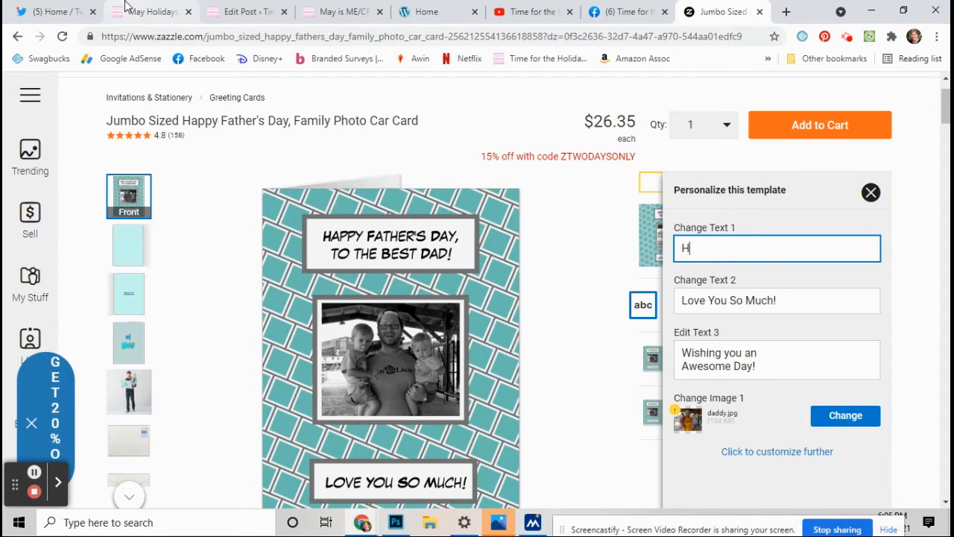
pyautogui.write('ave a Great')
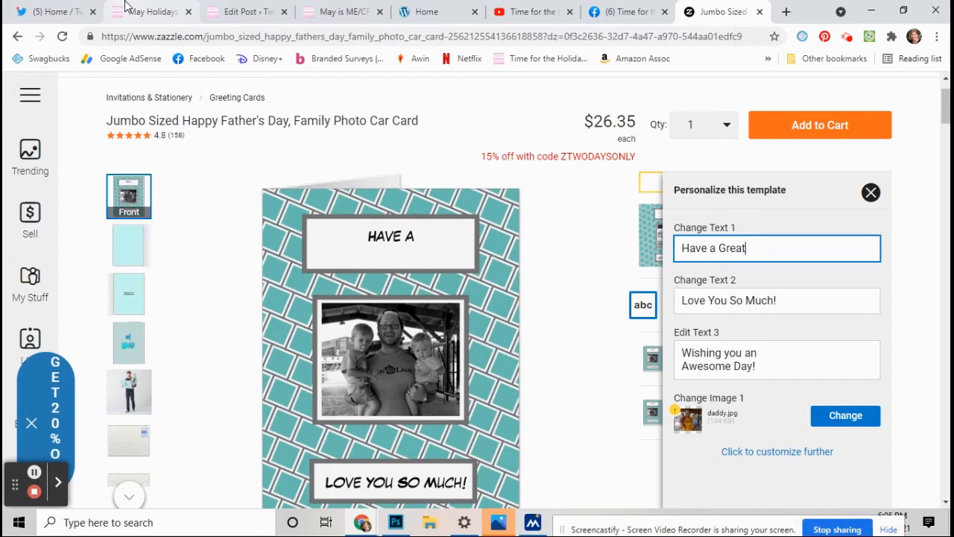
pyautogui.write("Father's D")
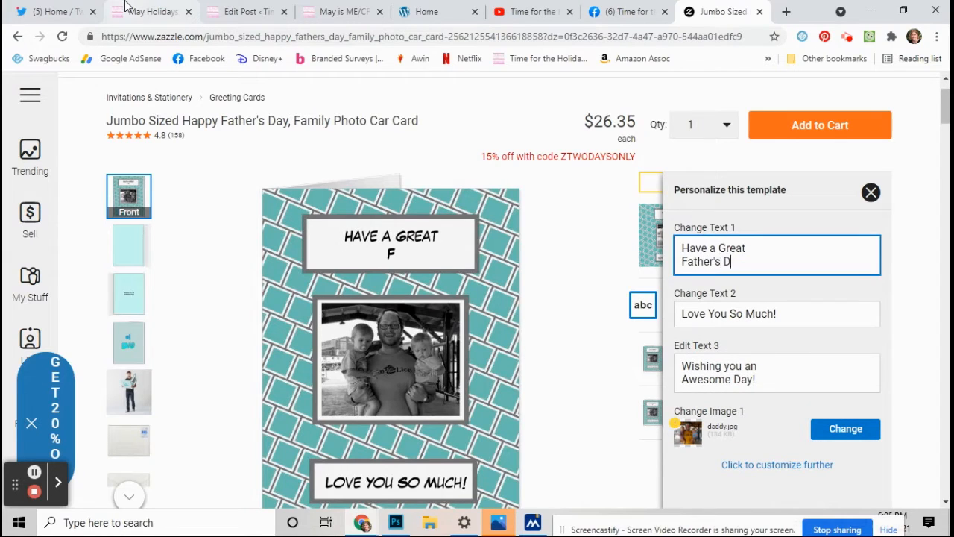
pyautogui.write('ay!')
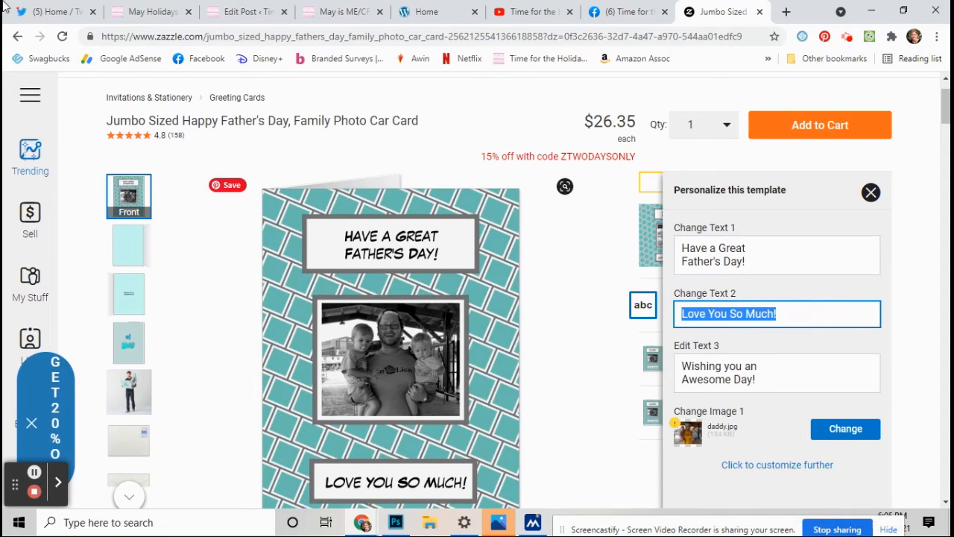
pyautogui.write('Love Em')
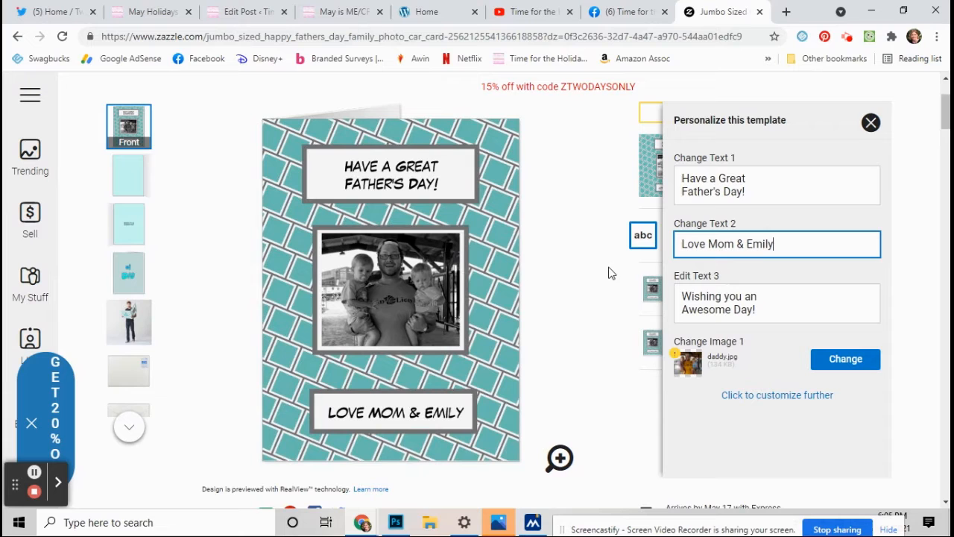
pyautogui.click(870, 123)
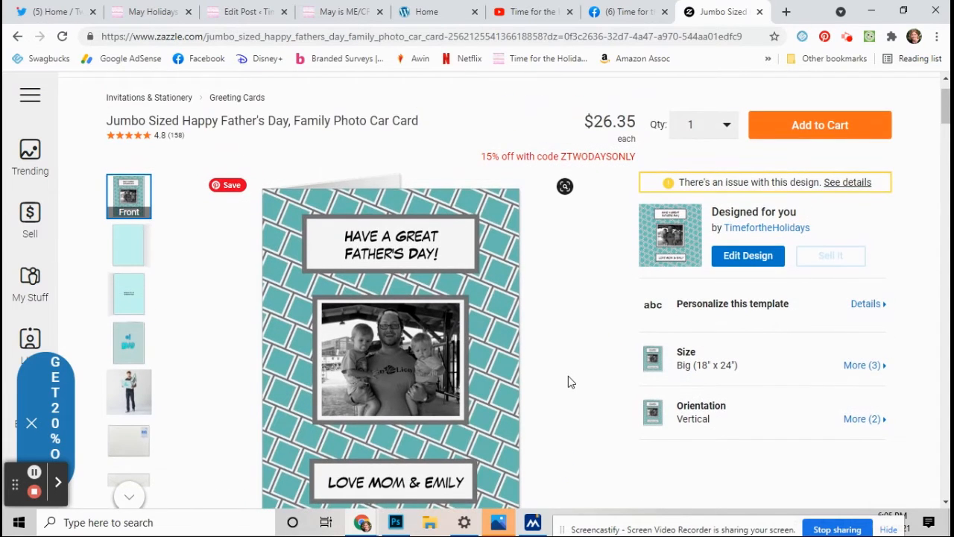
pyautogui.scroll(-3)
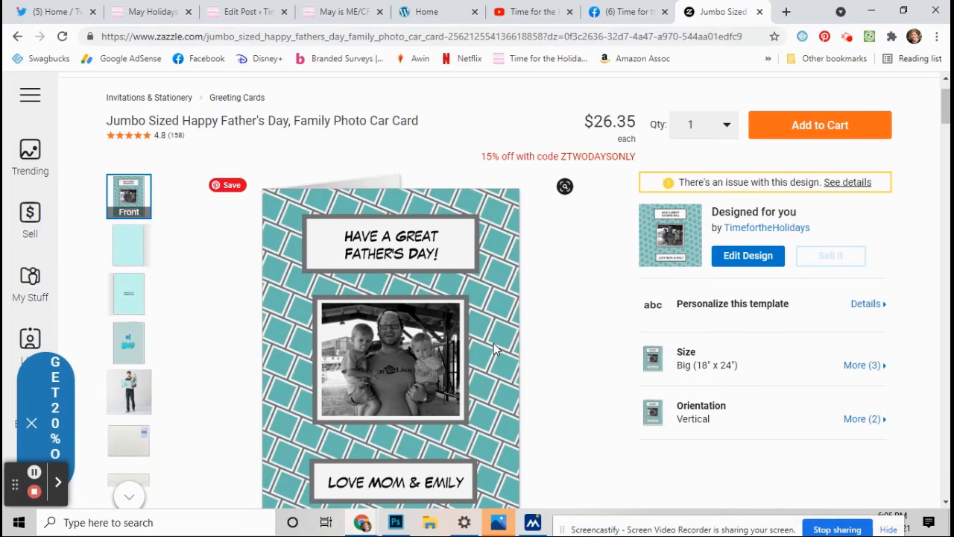
pyautogui.moveTo(595, 310)
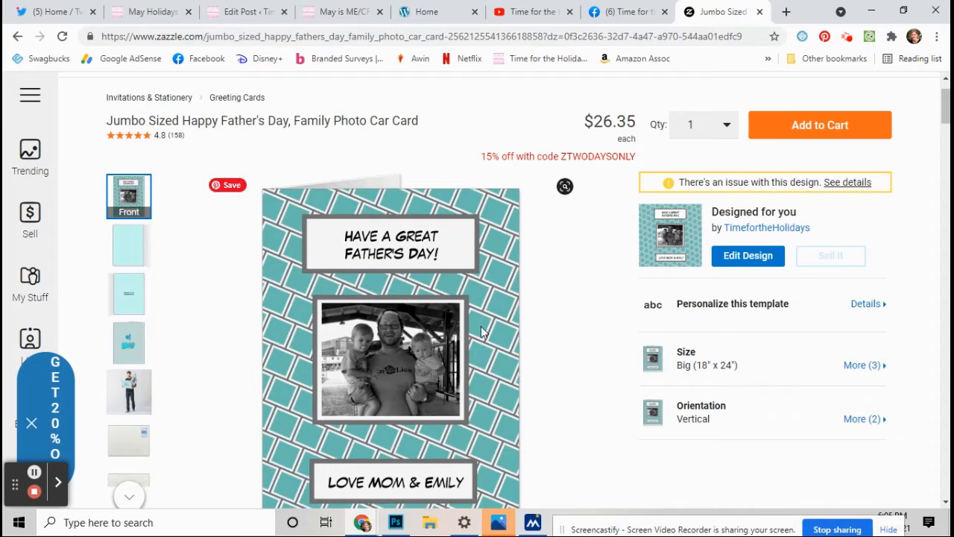
pyautogui.moveTo(586, 307)
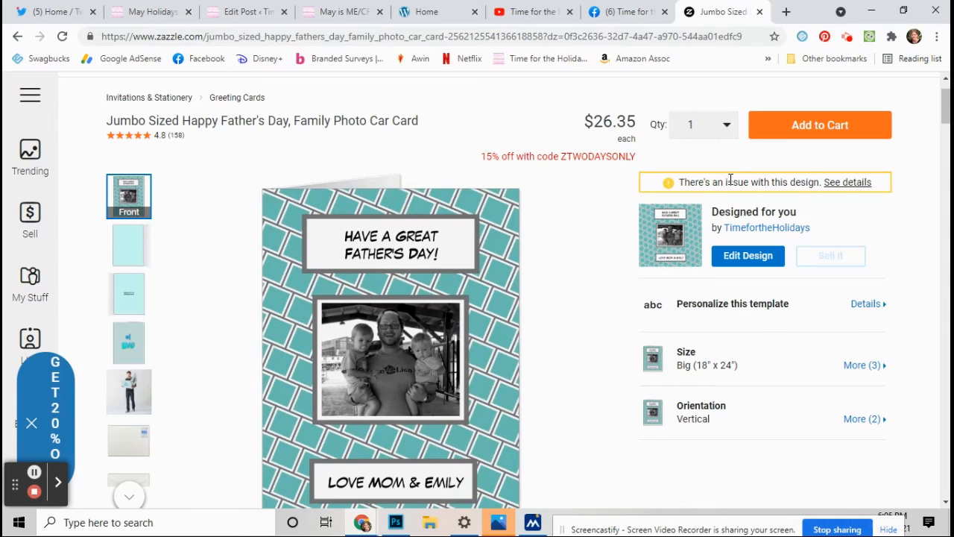
pyautogui.moveTo(731, 182)
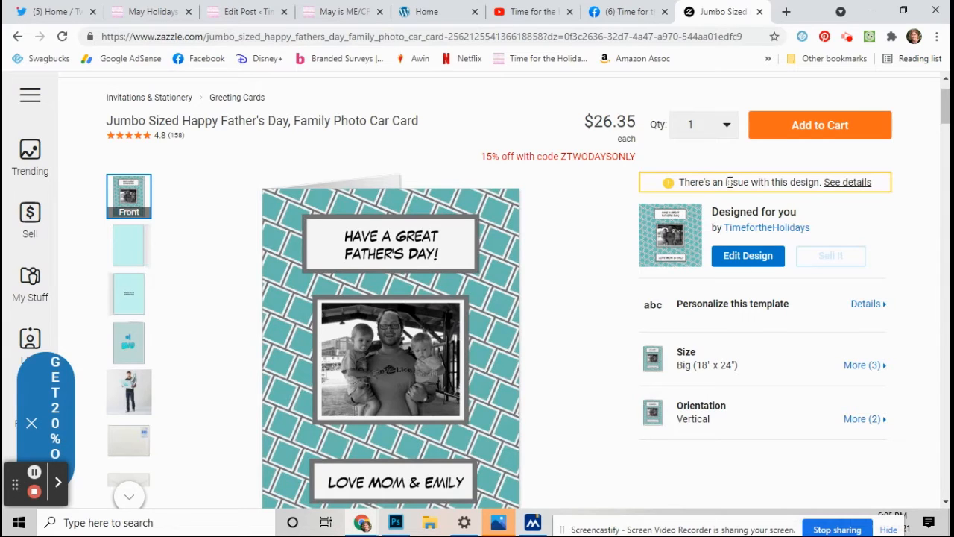
pyautogui.moveTo(589, 250)
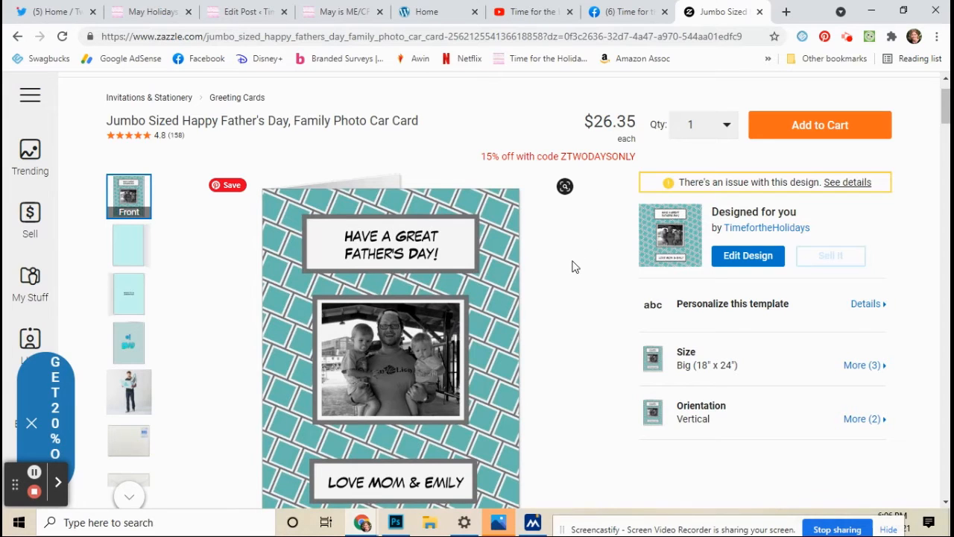
pyautogui.scroll(-3)
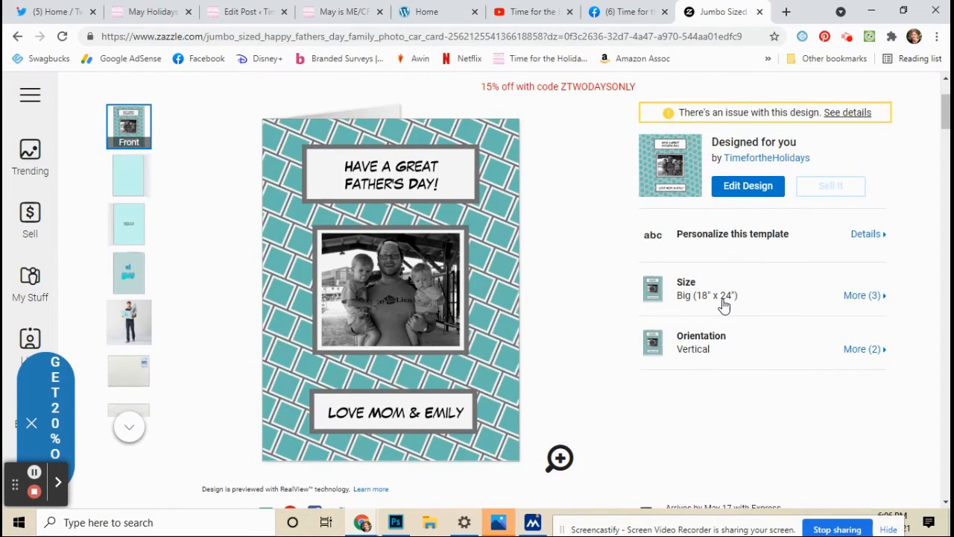
pyautogui.click(861, 295)
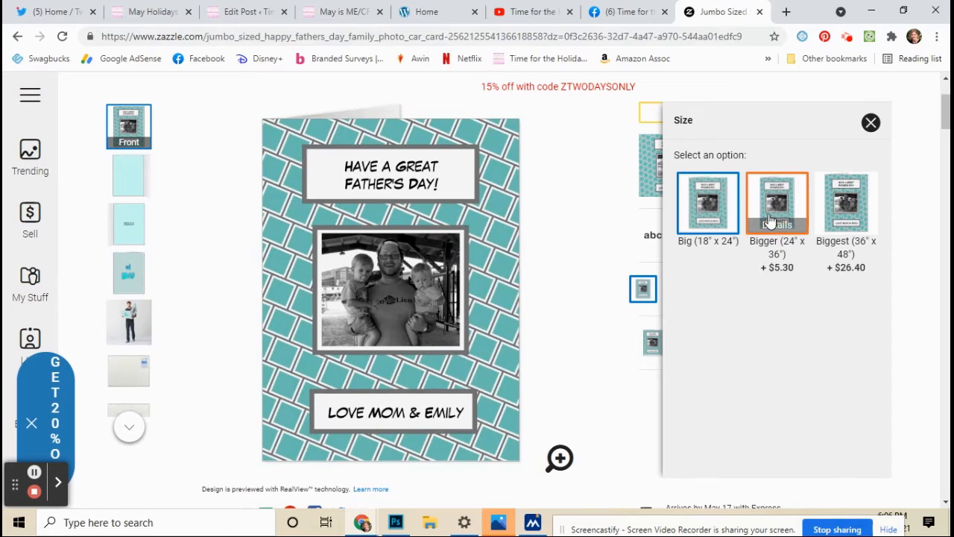
pyautogui.click(846, 203)
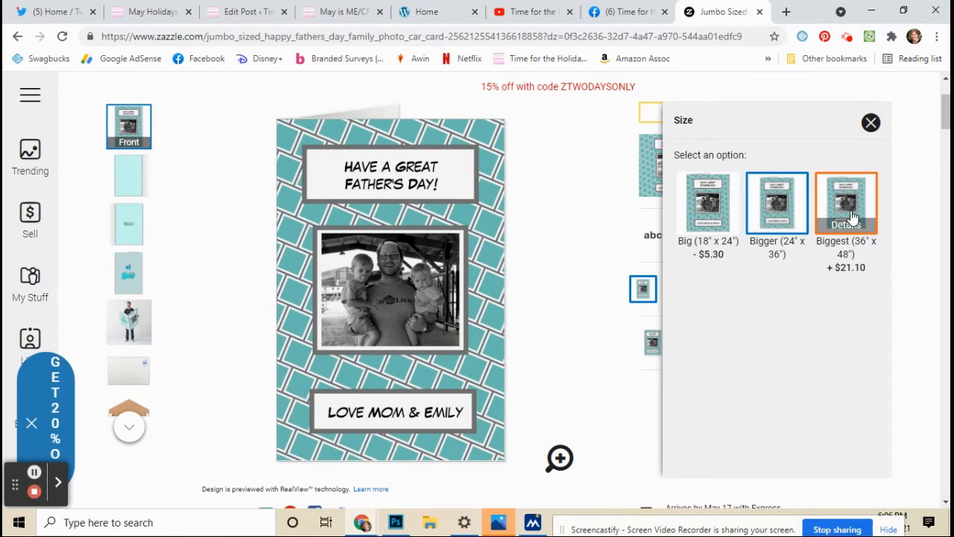
pyautogui.click(707, 203)
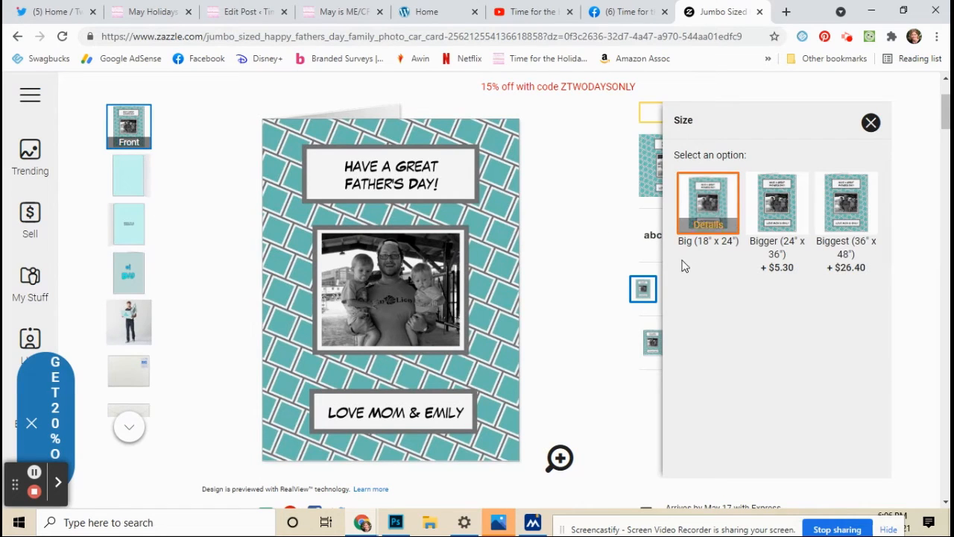
pyautogui.moveTo(650, 256)
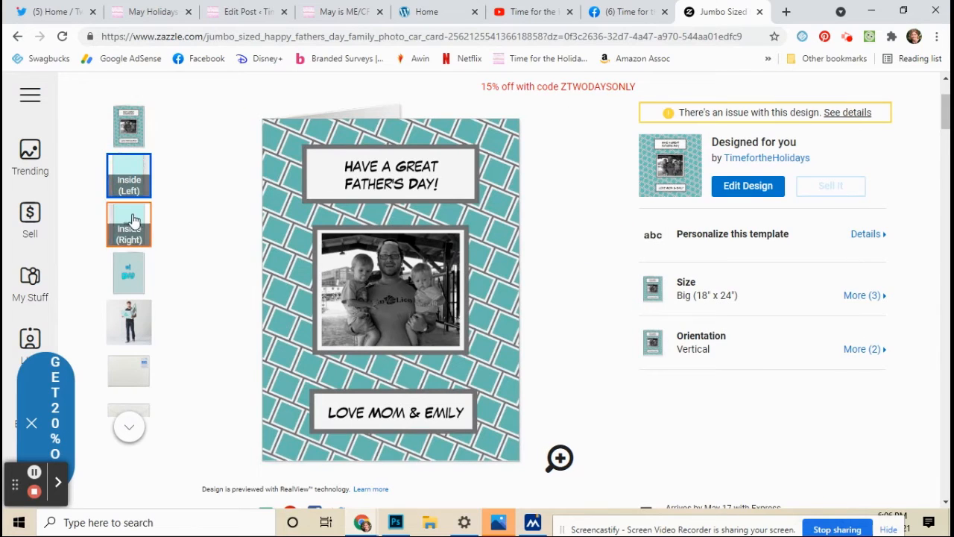
pyautogui.click(128, 224)
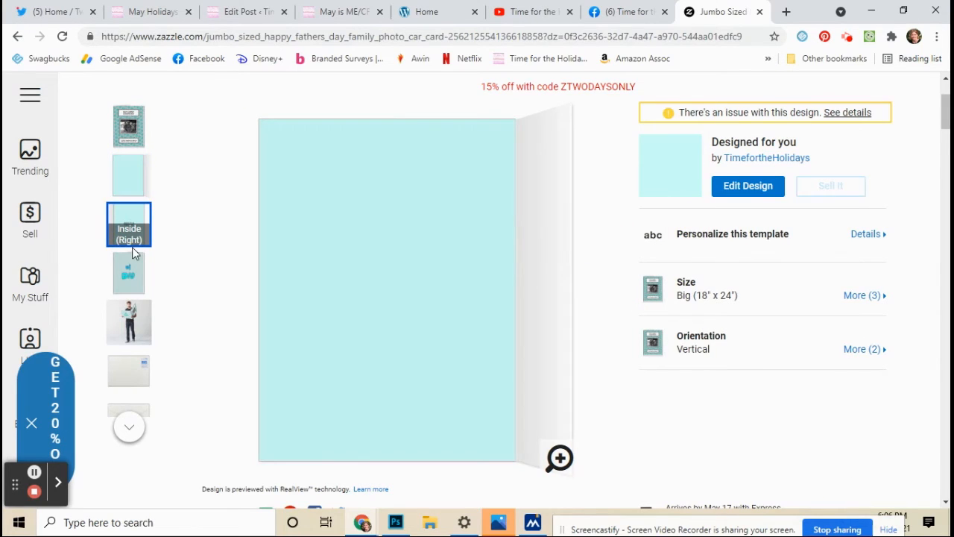
pyautogui.click(129, 273)
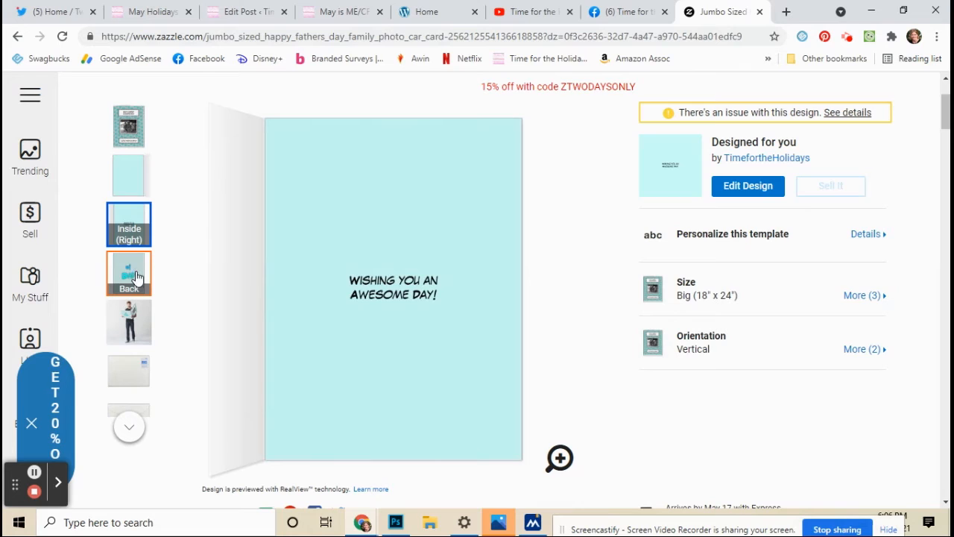
pyautogui.click(128, 273)
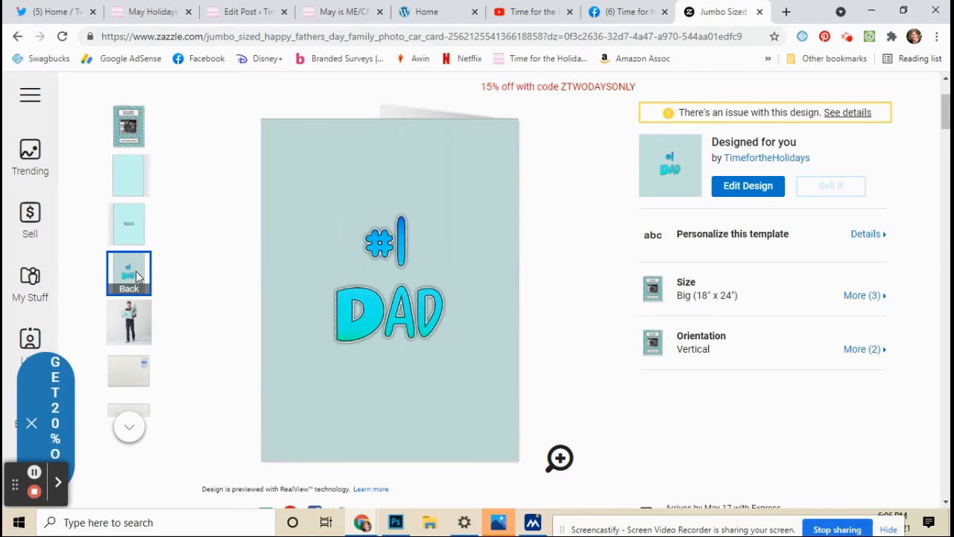
pyautogui.click(129, 322)
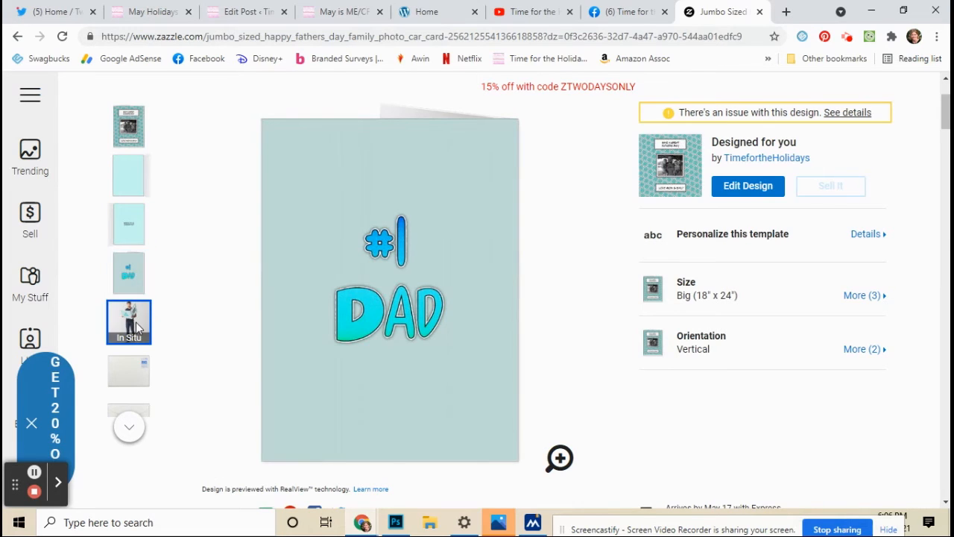
pyautogui.click(128, 322)
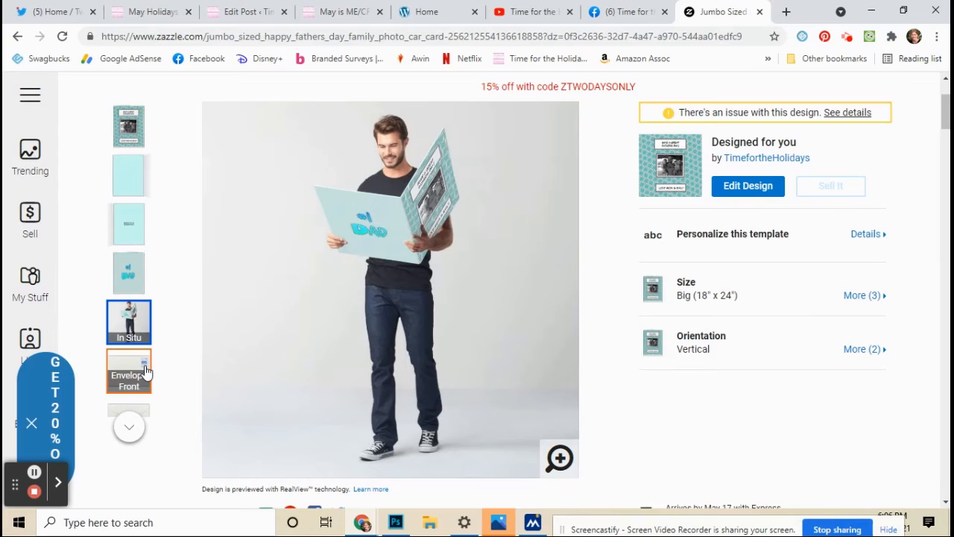
pyautogui.click(128, 370)
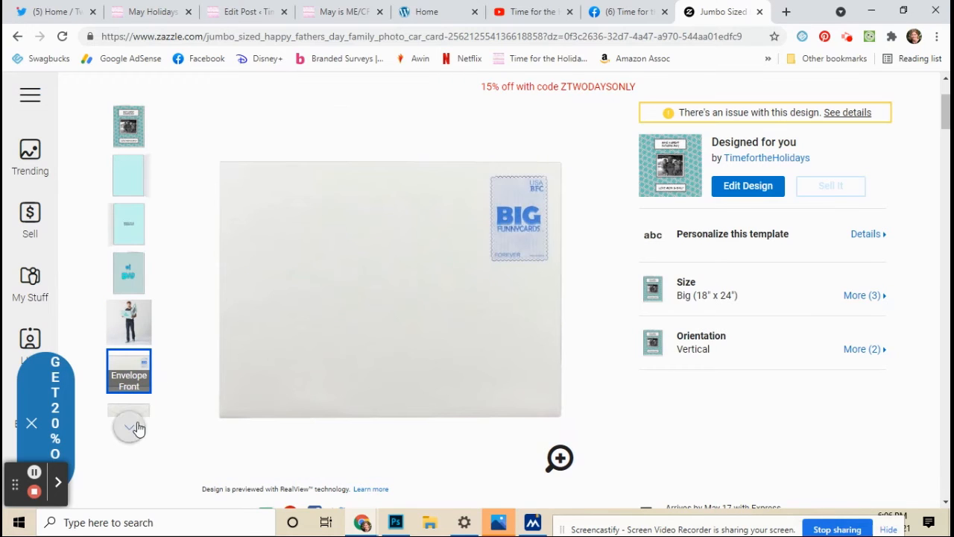
pyautogui.click(128, 428)
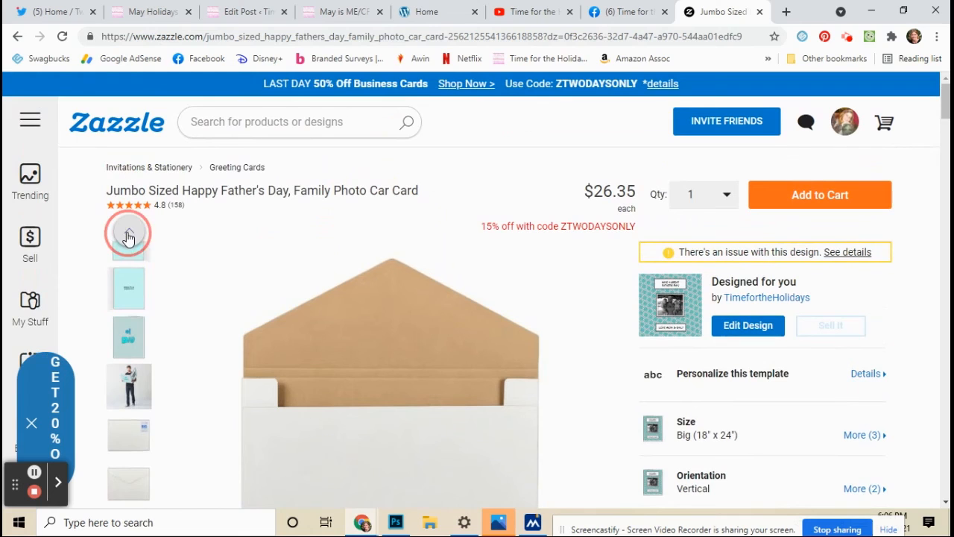
pyautogui.click(128, 234)
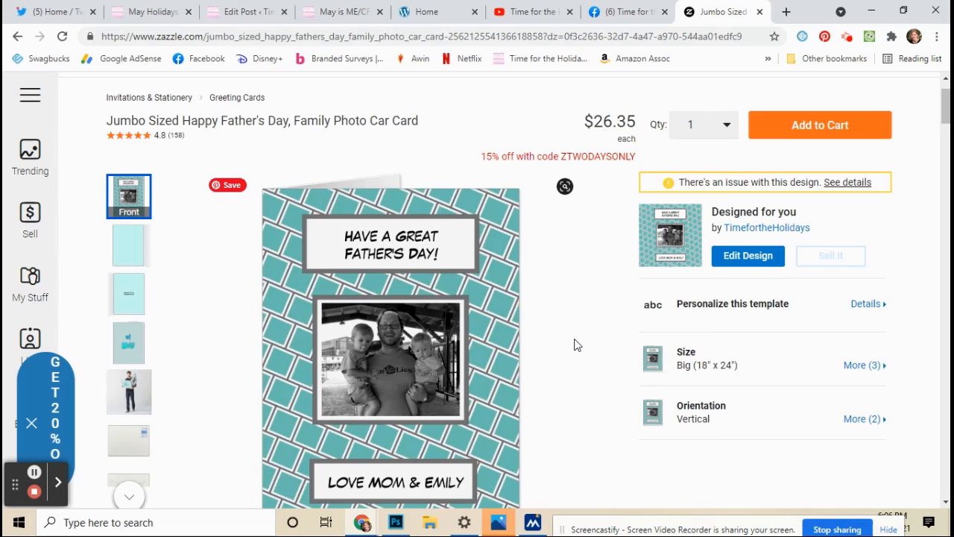
pyautogui.scroll(-3)
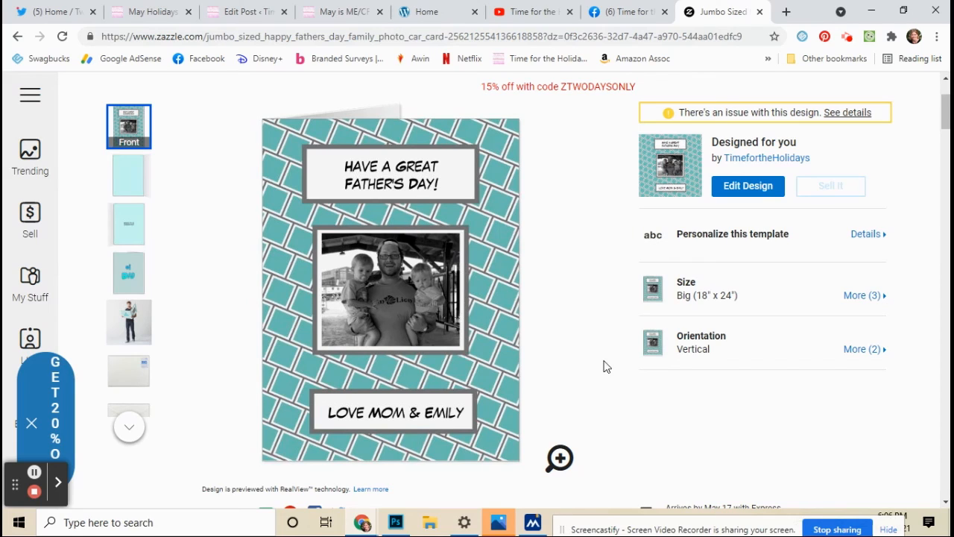
pyautogui.moveTo(595, 372)
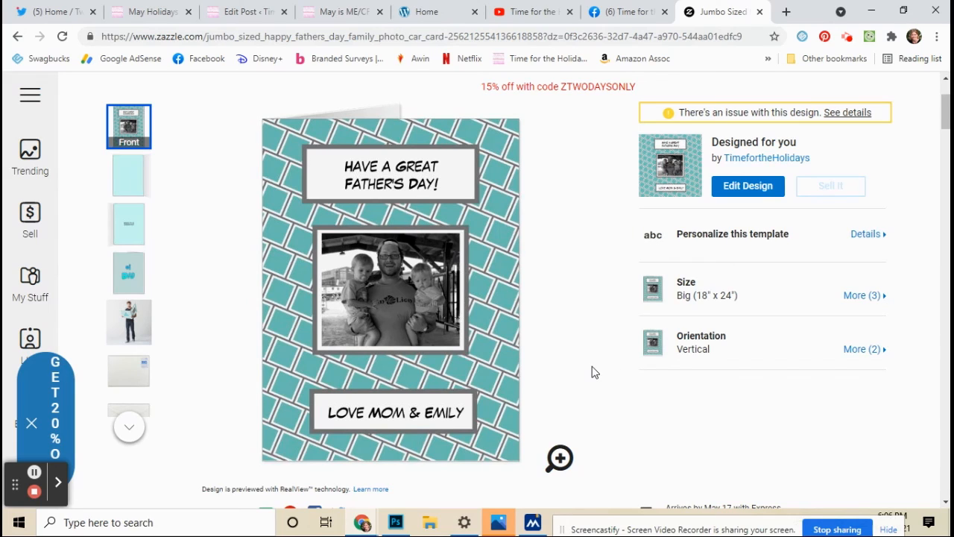